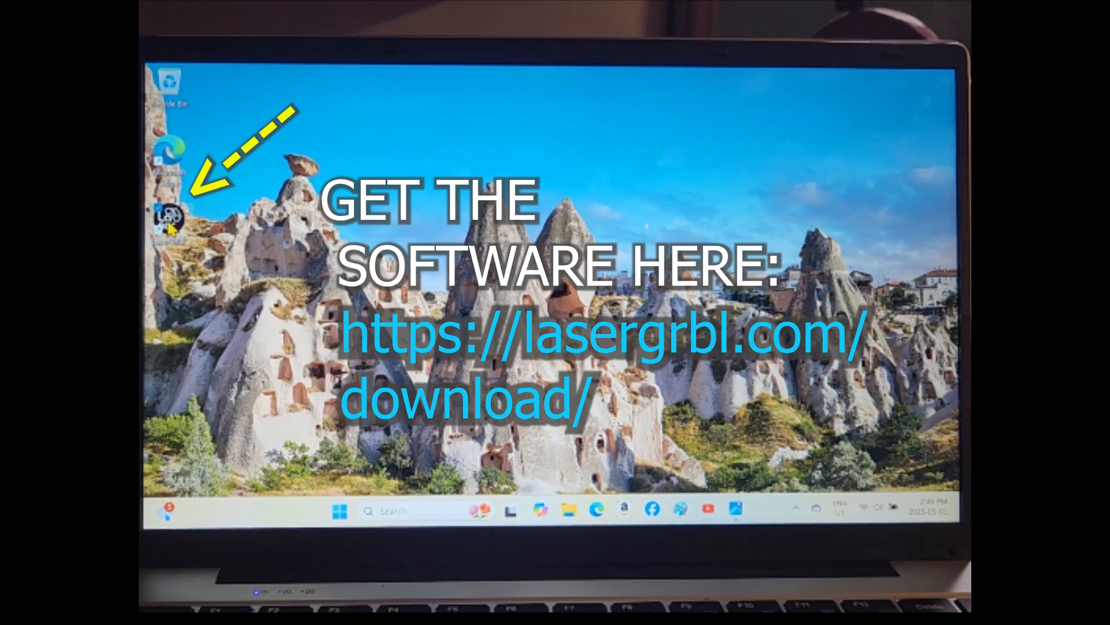
Start LaserGRBL from its desktop shortcut.
double_click(170, 219)
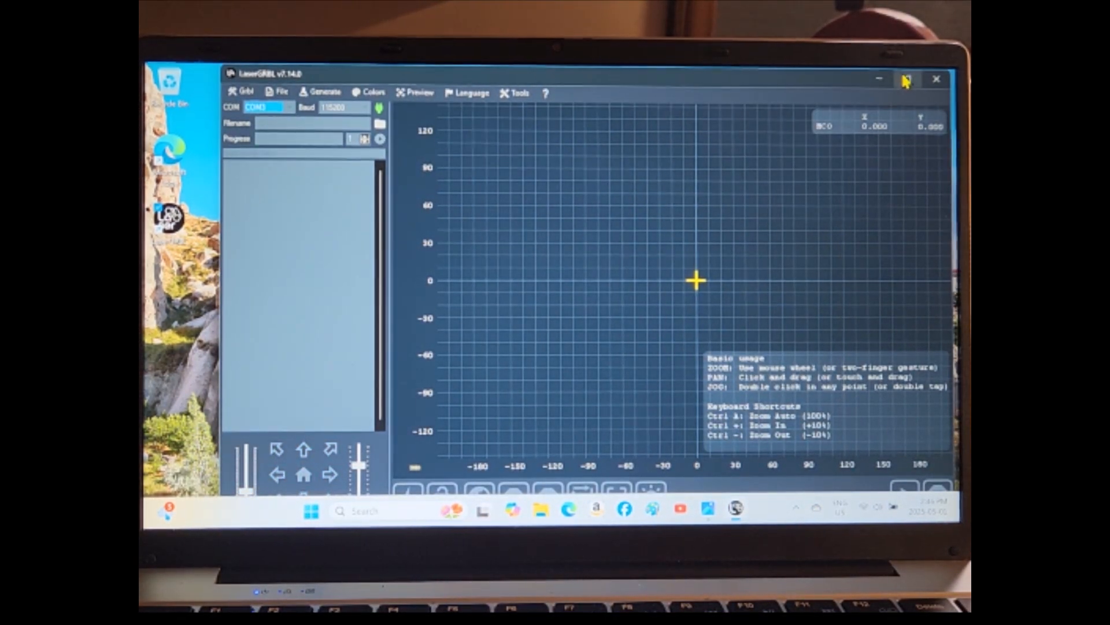
left_click(906, 78)
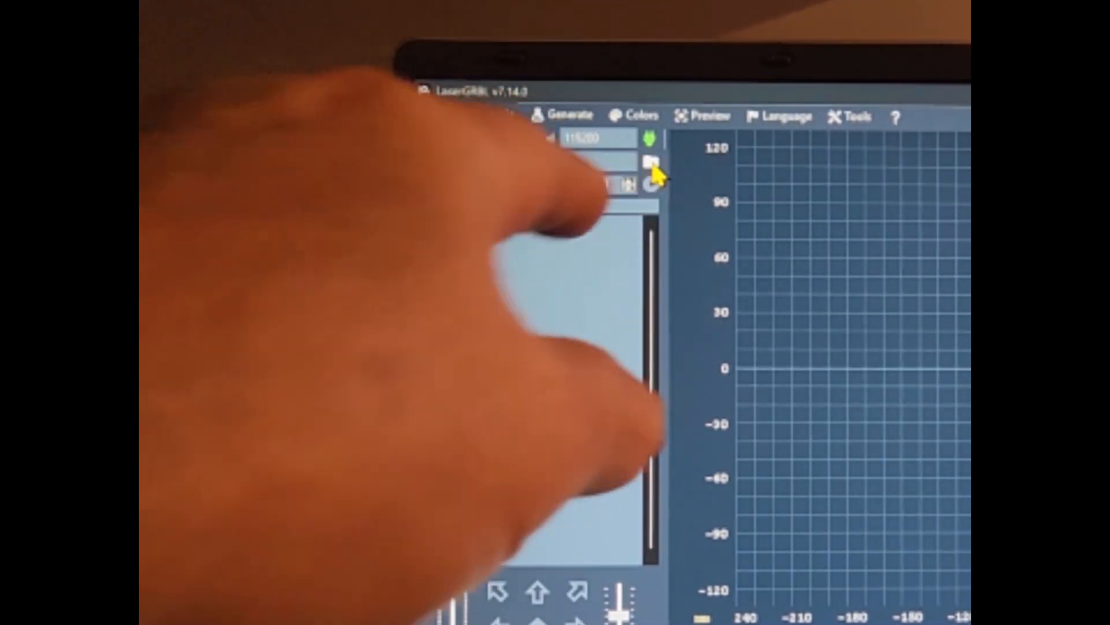
Open the LRYC logo JPG into the raster import window.
left_click(650, 164)
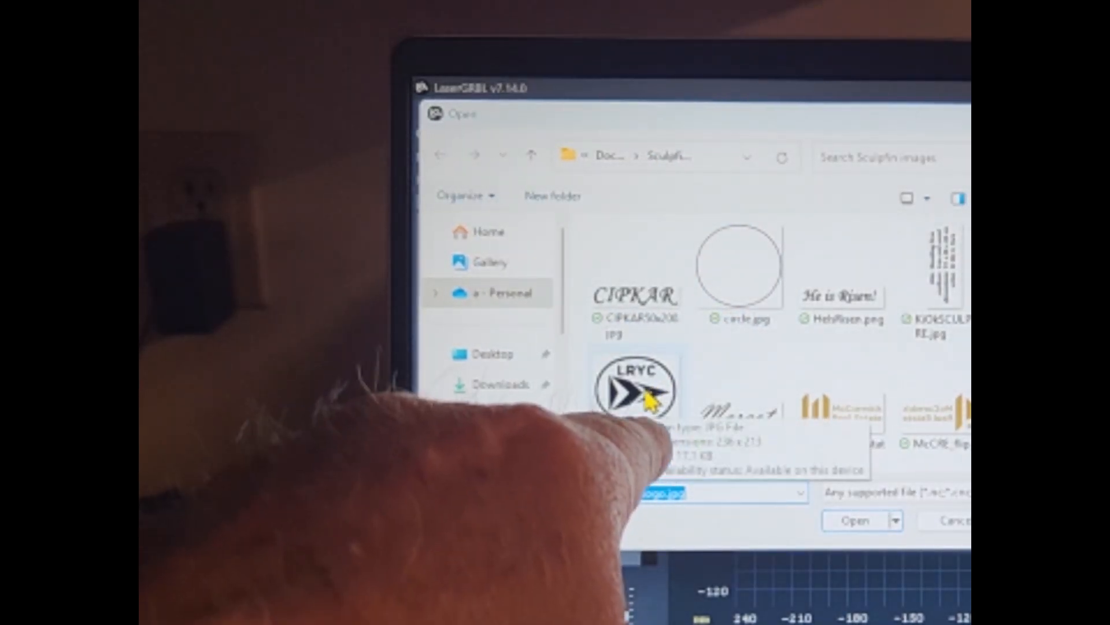
left_click(858, 520)
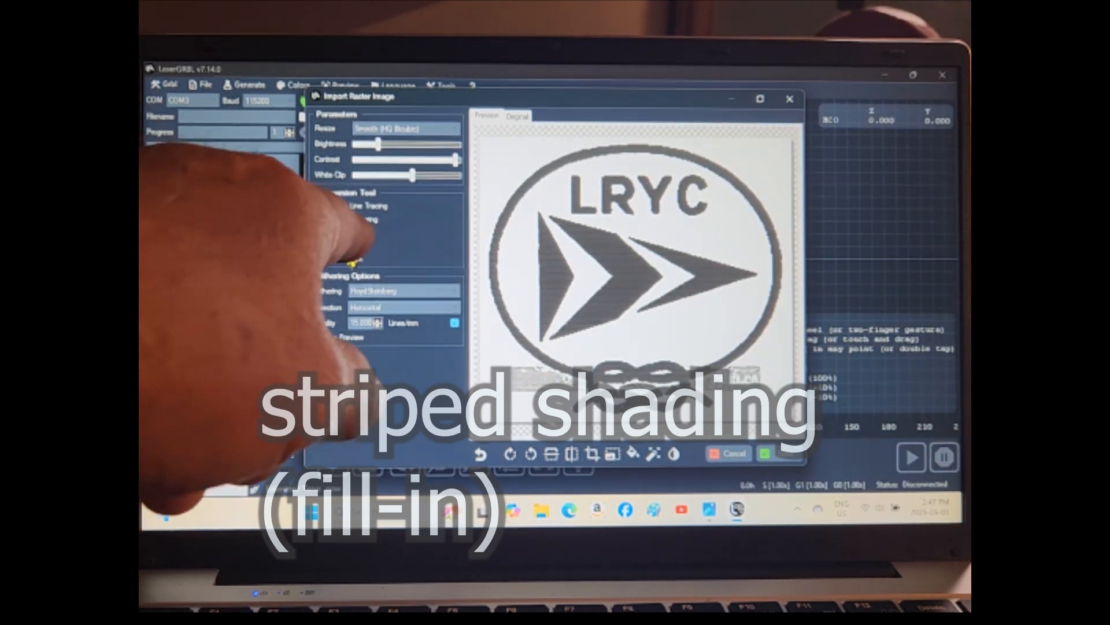
Set the Conversion Tool to Vectorize! to trace the logo's outlines.
left_click(315, 220)
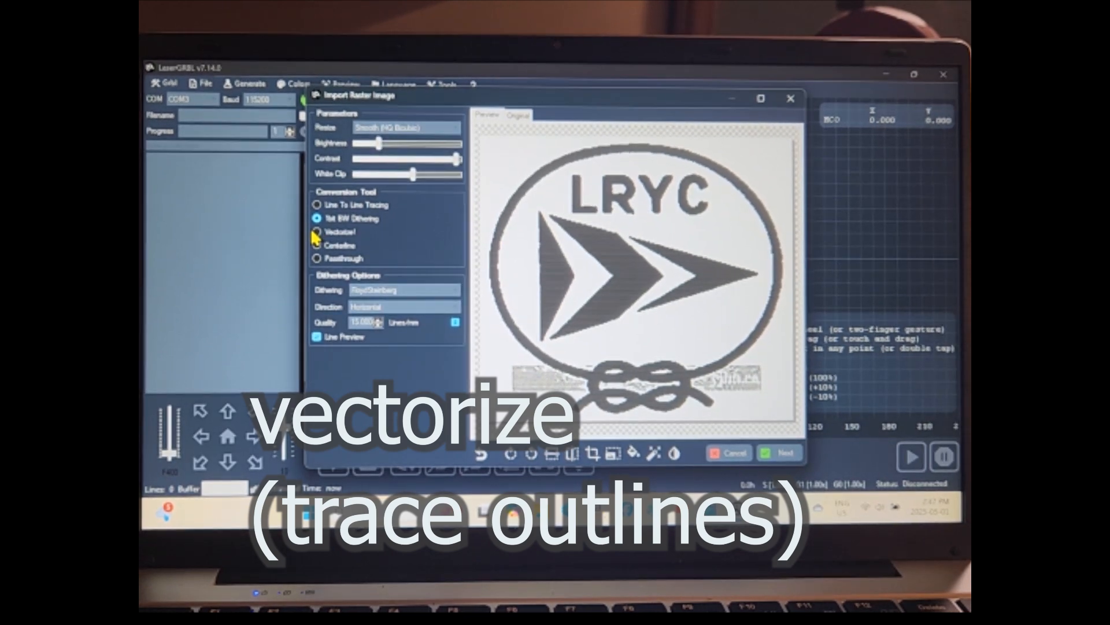
left_click(316, 245)
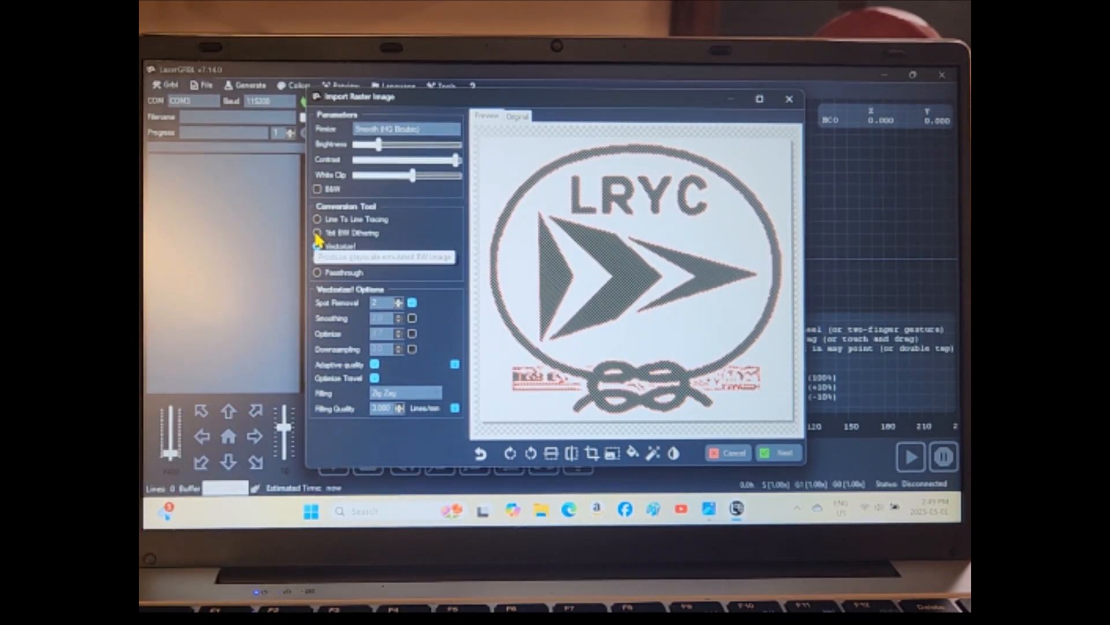
Choose 1bit BW Dithering with Floyd-Steinberg and continue to Target Image settings.
left_click(315, 235)
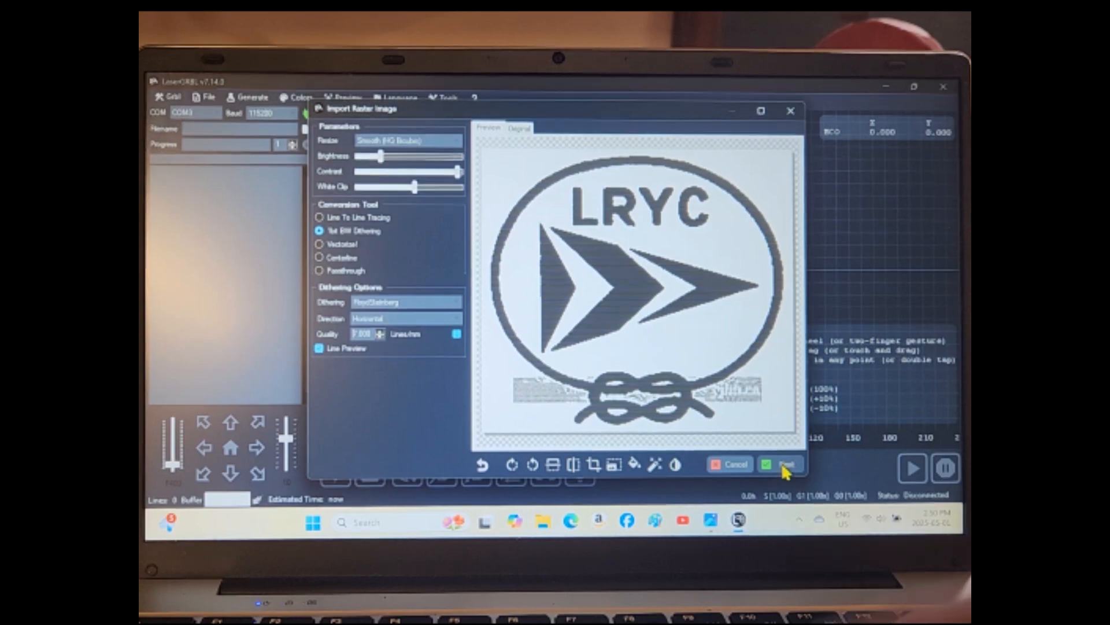
left_click(777, 464)
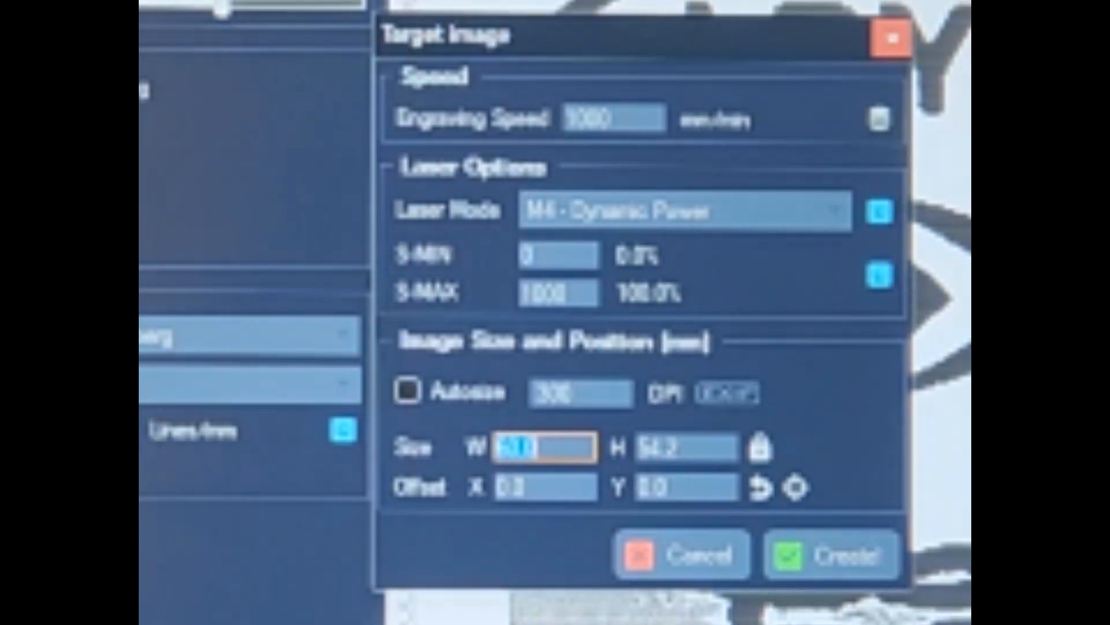
mouse_move(678, 287)
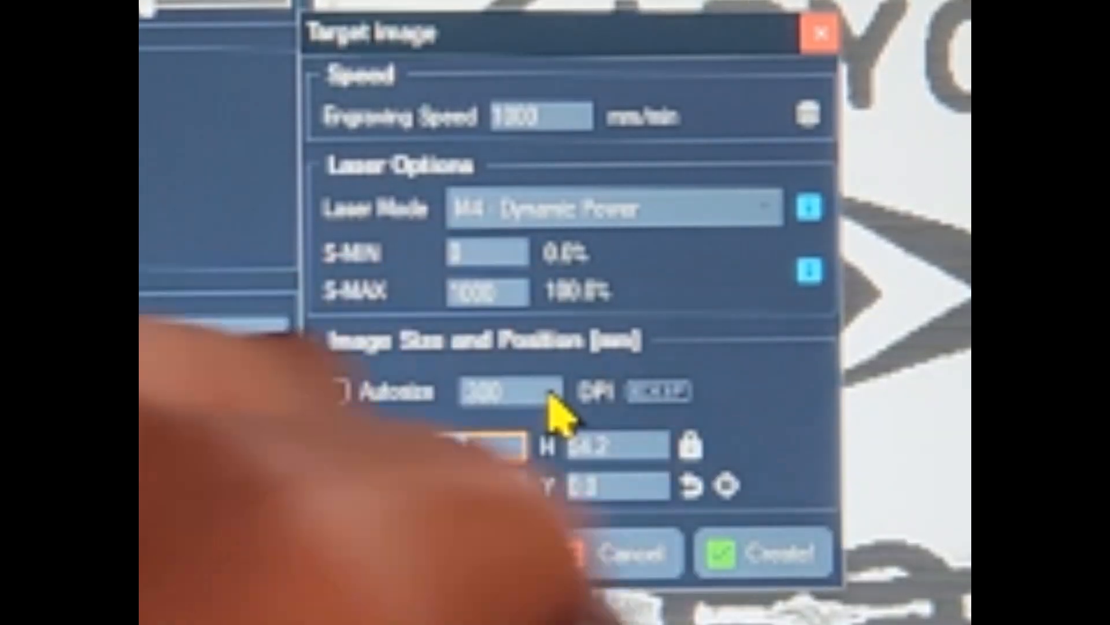
Adjust the DPI and set the logo width to 210 mm with aspect locked.
left_click(451, 446)
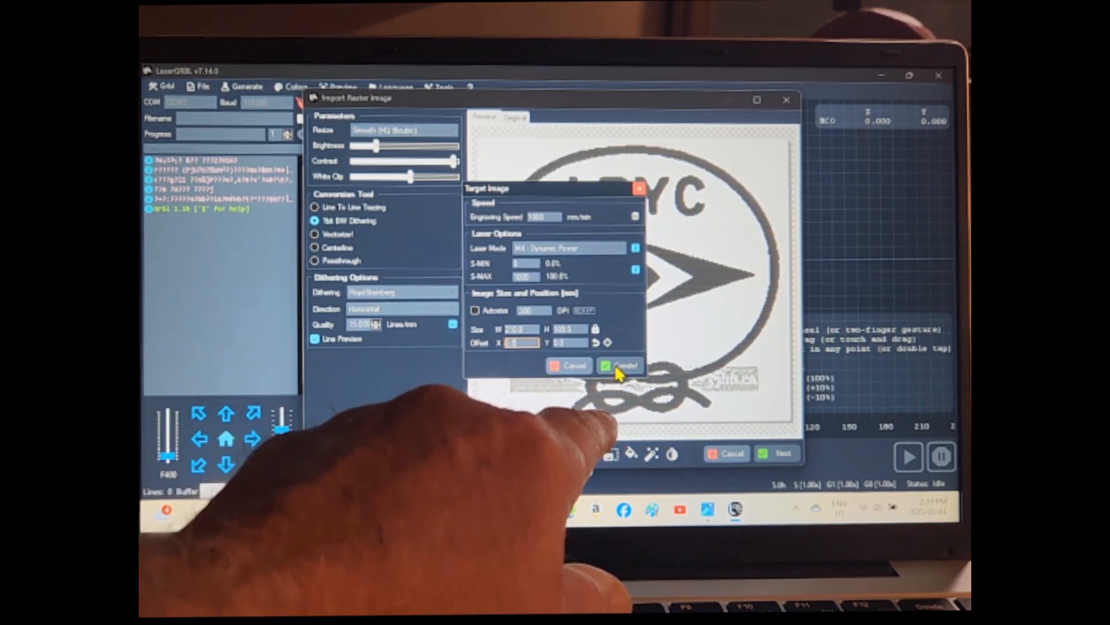
left_click(620, 365)
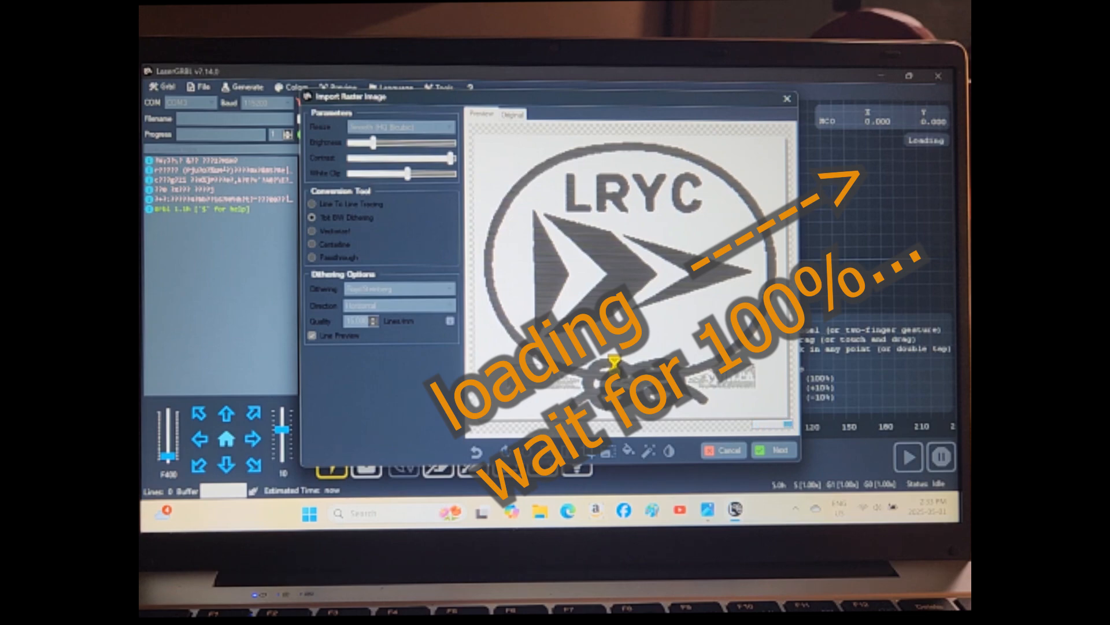
Create the engraving job and load the logo, estimated at about 38 minutes.
left_click(774, 449)
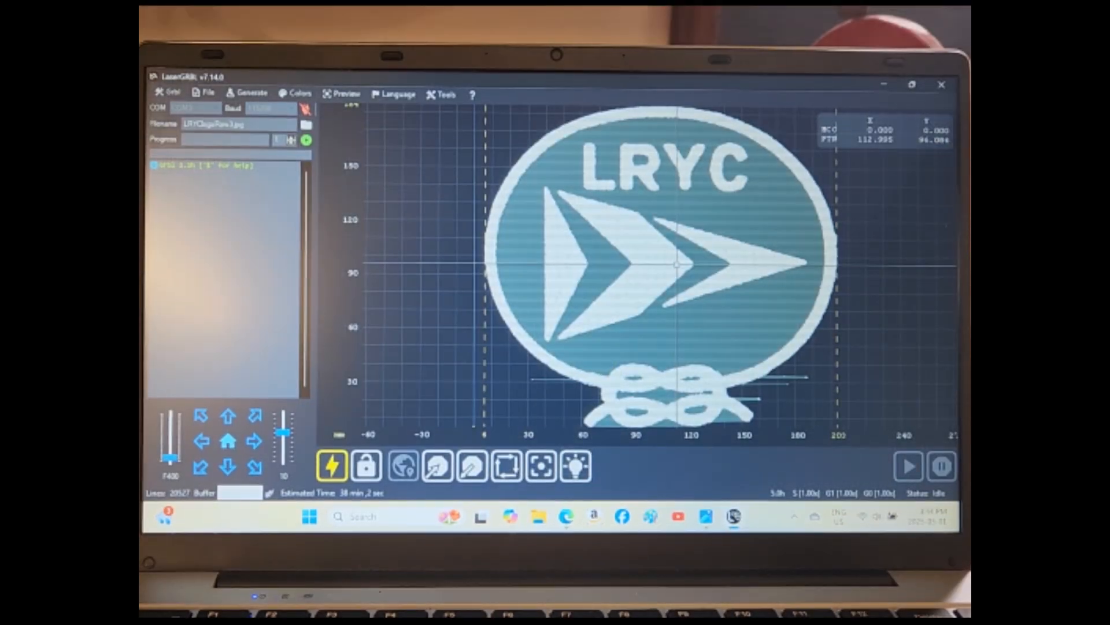